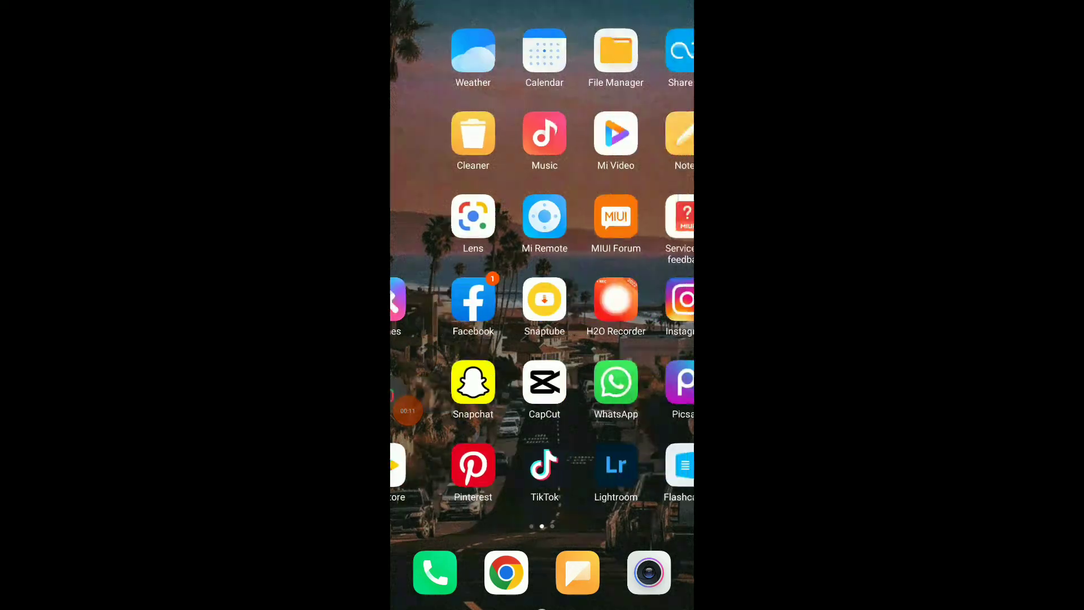
- Launch Likee from the home screen and bring up its side menu of account options
{"action": "left_click", "coordinate": [544, 468]}
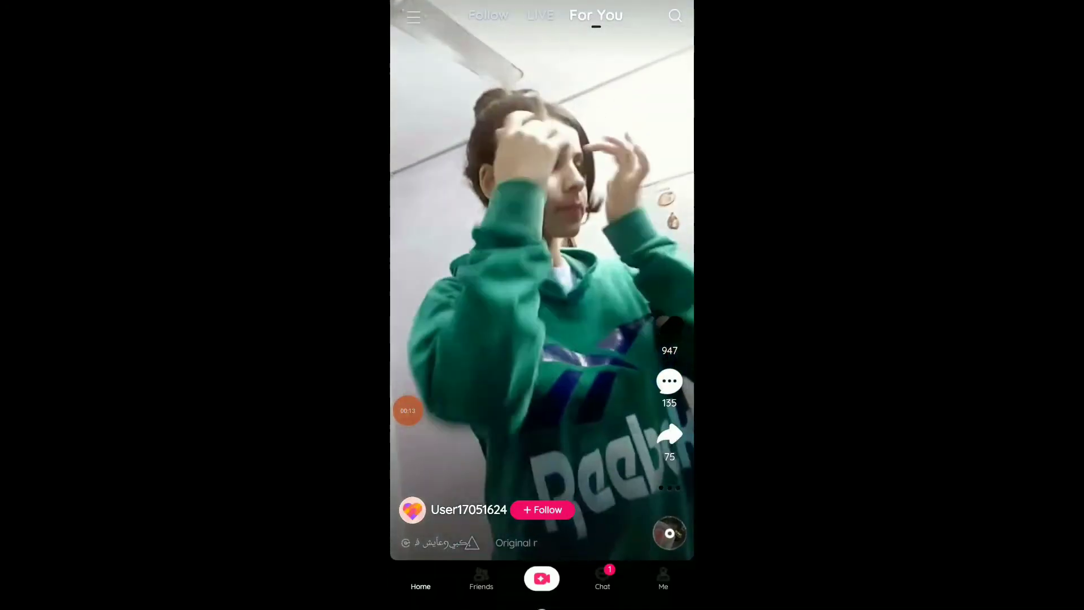
{"action": "left_click", "coordinate": [412, 16]}
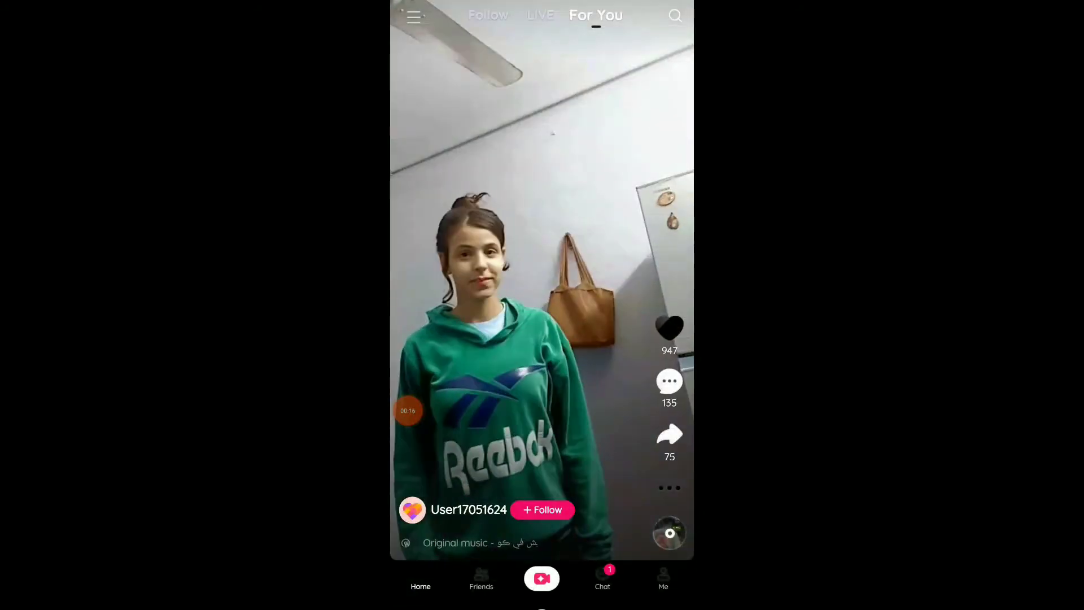
{"action": "left_click", "coordinate": [413, 15]}
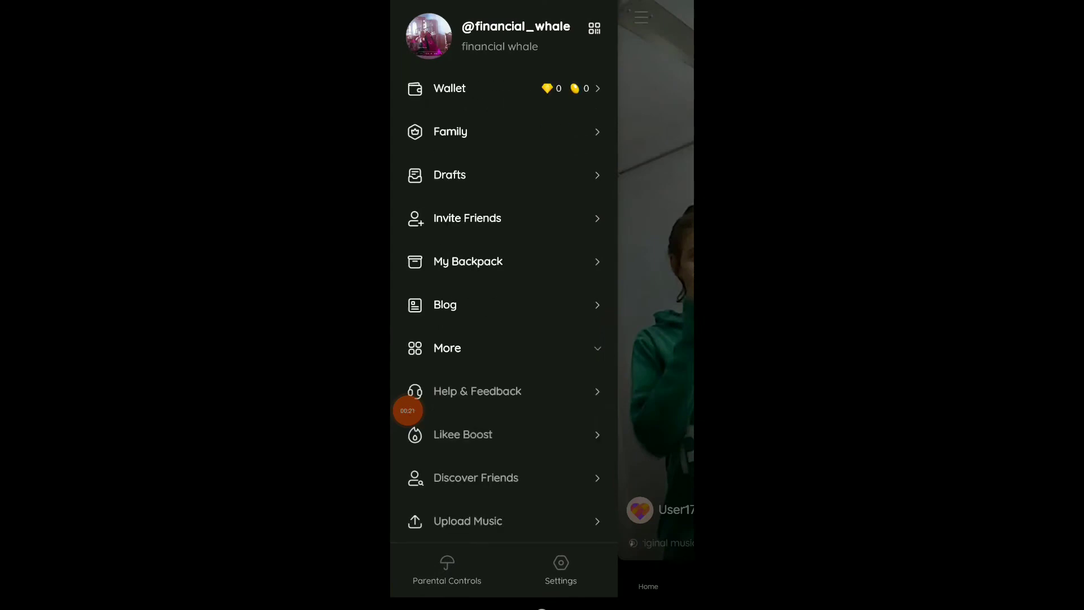
- Go to the Likee Boost video promotion page from the side menu
{"action": "left_click", "coordinate": [463, 434]}
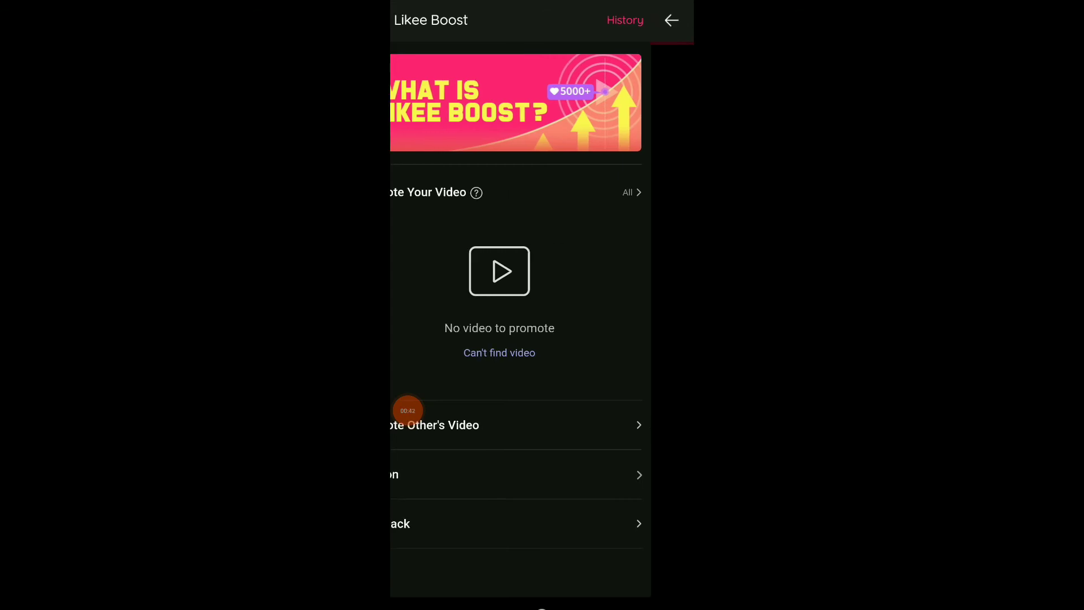
- Check the Boost History (shows No History), then return to the phone's home screen
{"action": "left_click", "coordinate": [623, 21]}
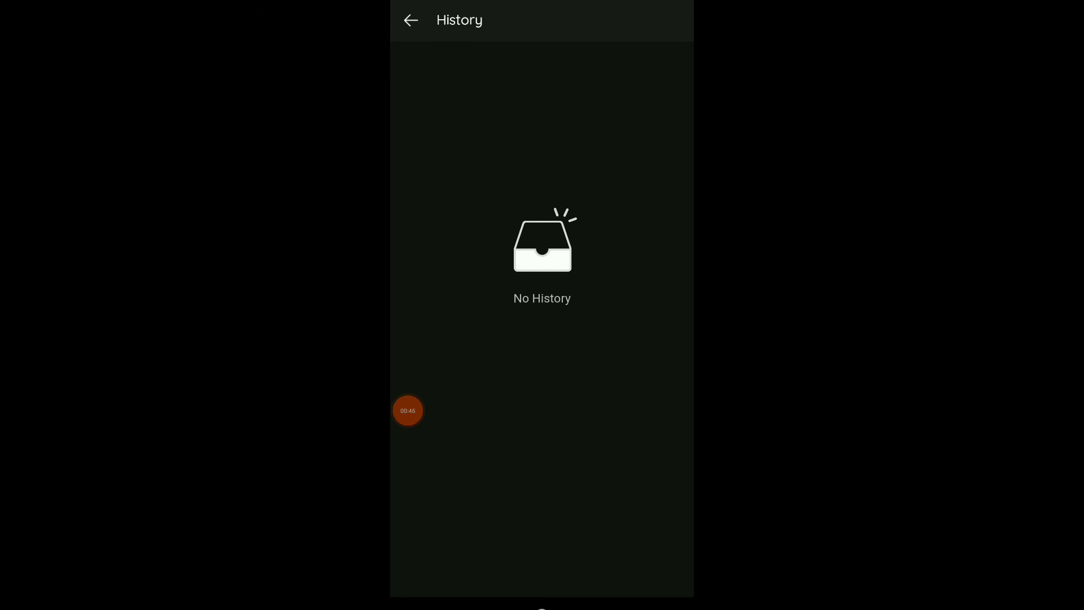
{"action": "left_click", "coordinate": [409, 20]}
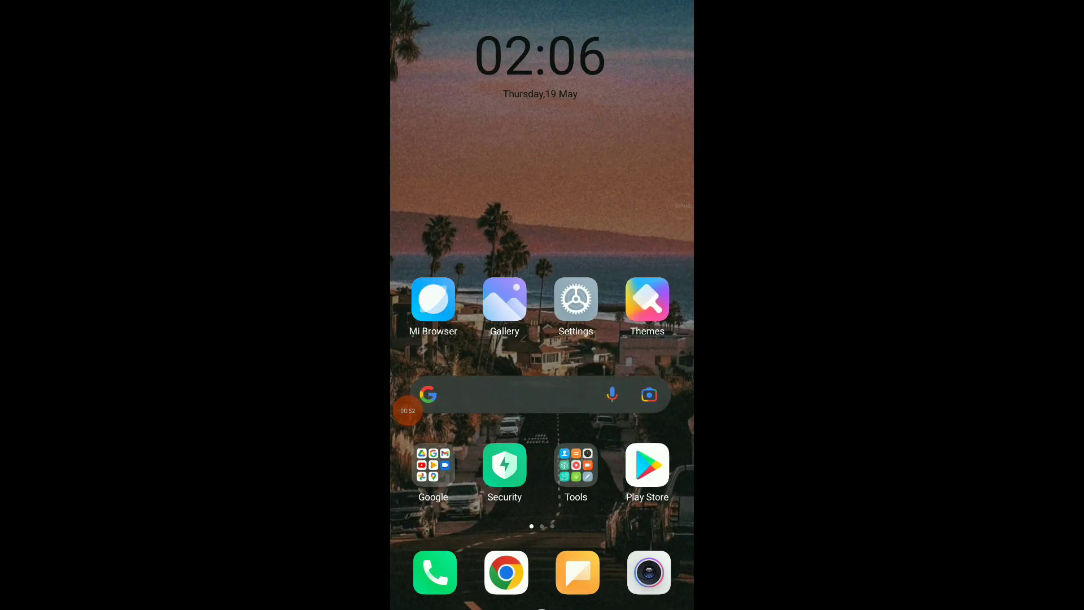